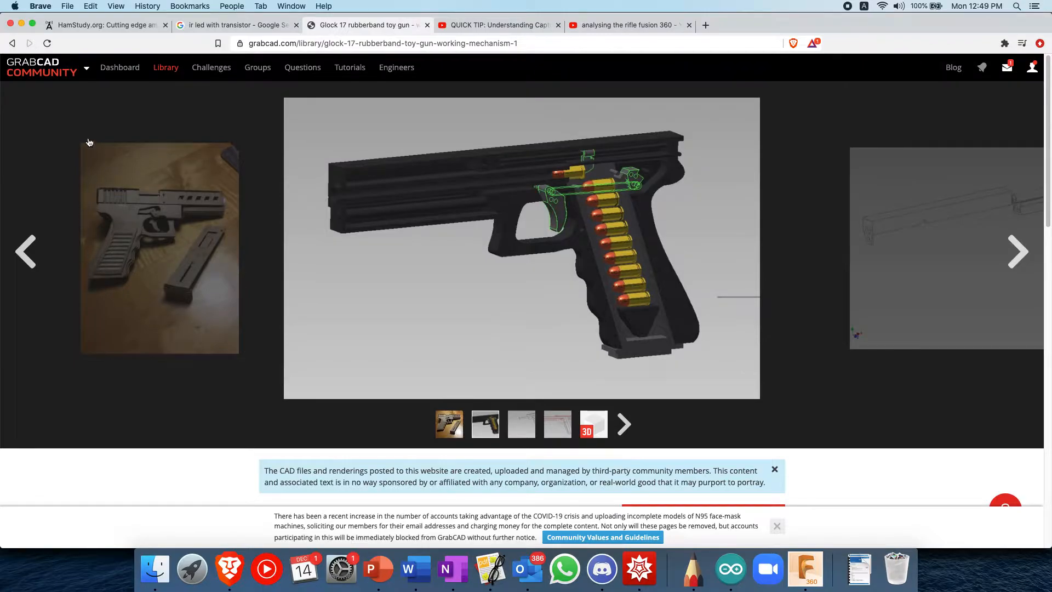
Step: Scroll the GrabCAD toy gun page and advance the thumbnail strip twice for more 3D previews
{"action": "scroll", "scroll_direction": "down", "scroll_amount": 3}
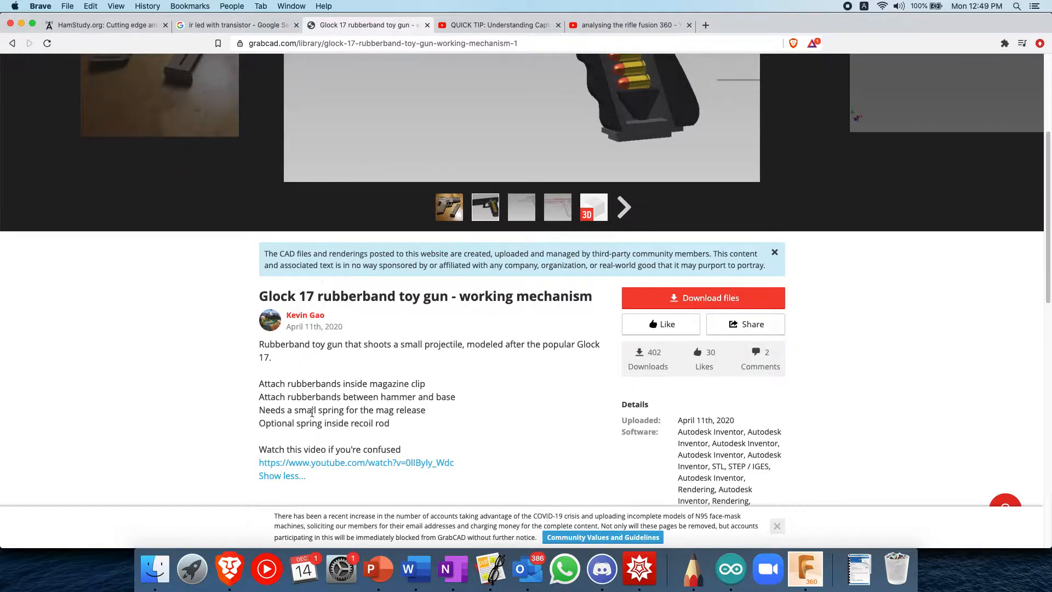
{"action": "left_click_drag", "start_coordinate": [405, 344], "coordinate": [462, 344]}
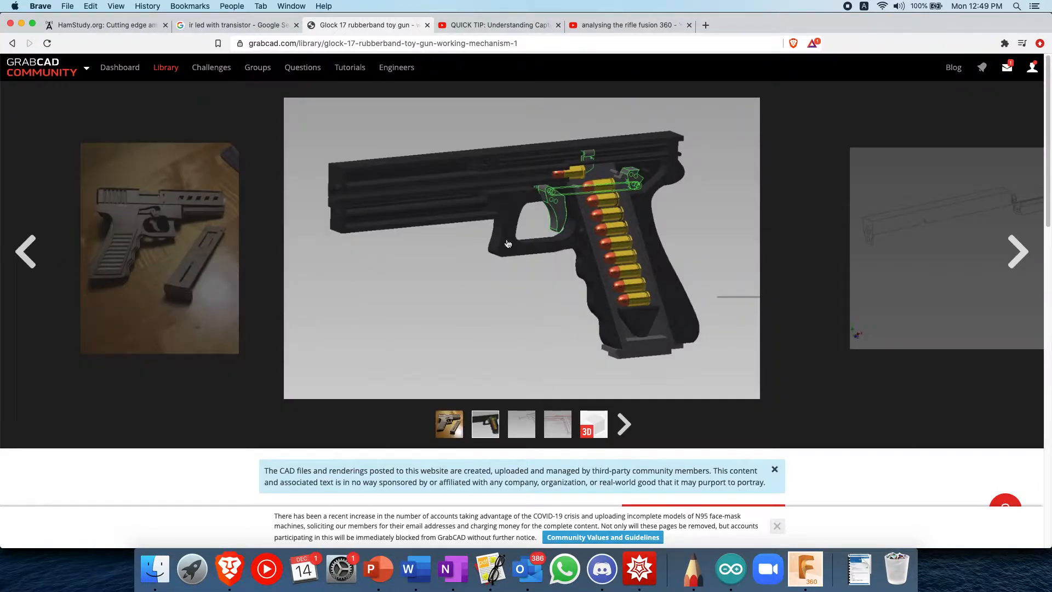
{"action": "left_click", "coordinate": [622, 424]}
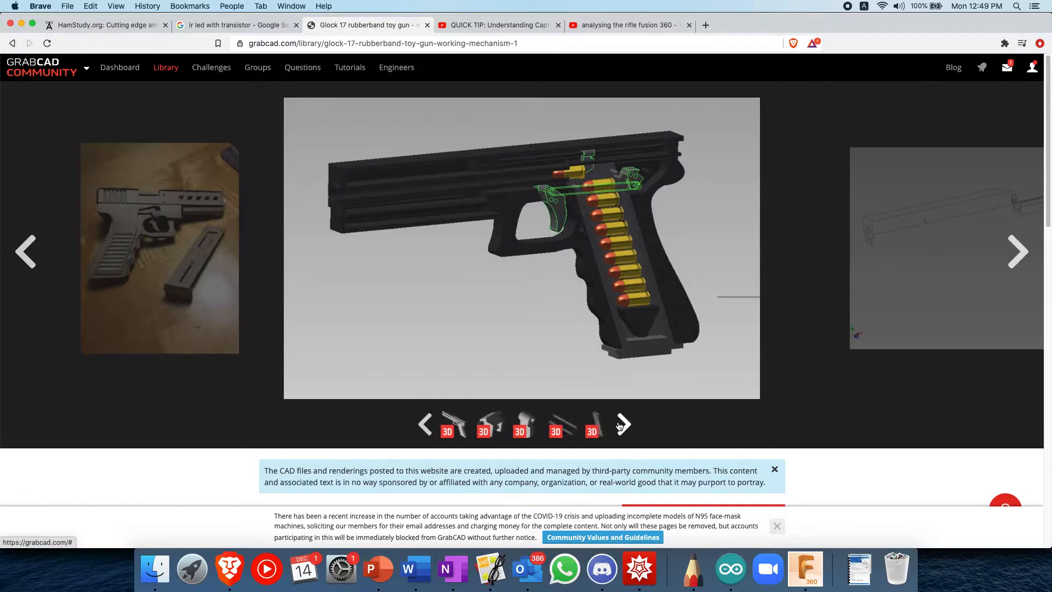
{"action": "left_click", "coordinate": [622, 423]}
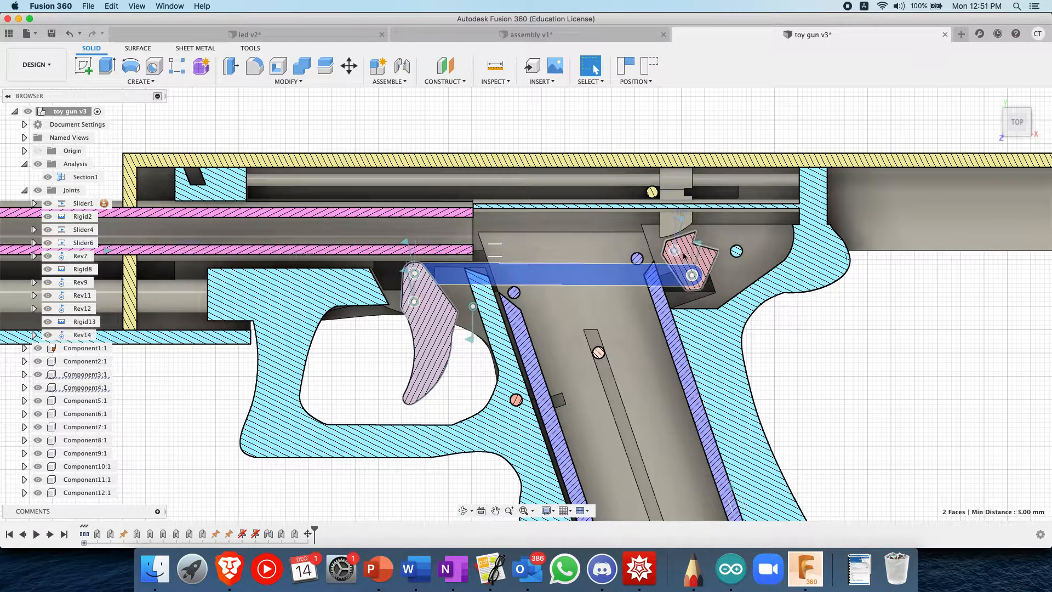
{"action": "left_click", "coordinate": [766, 241]}
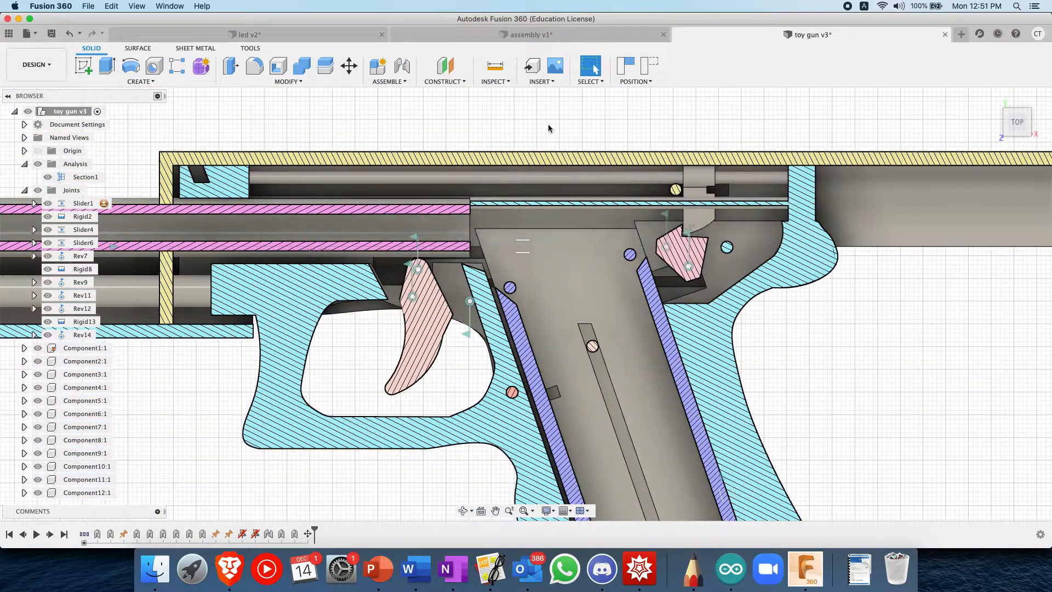
{"action": "left_click_drag", "start_coordinate": [549, 128], "coordinate": [579, 140]}
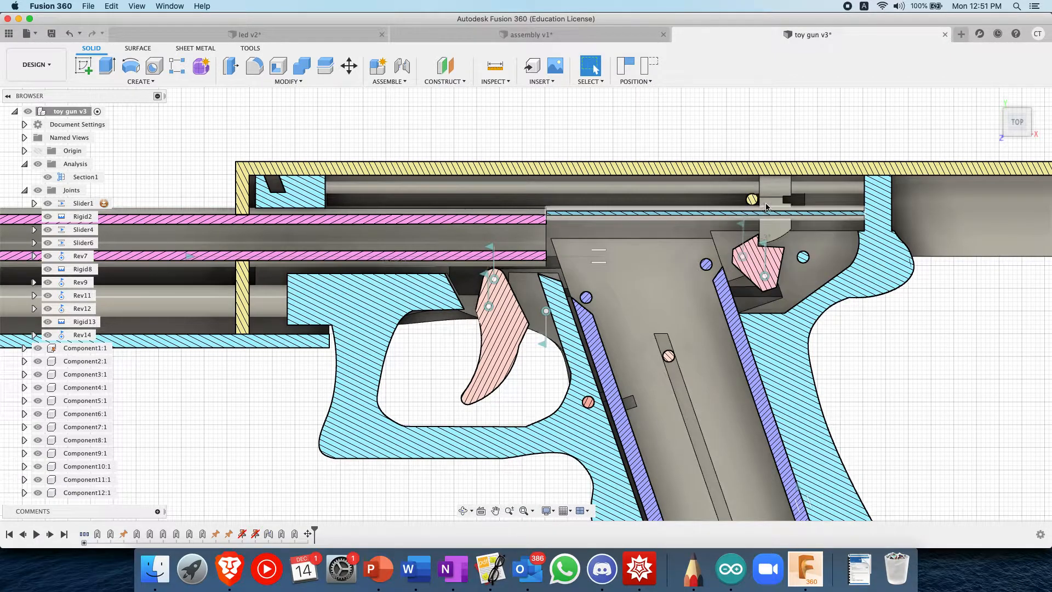
{"action": "left_click", "coordinate": [775, 194]}
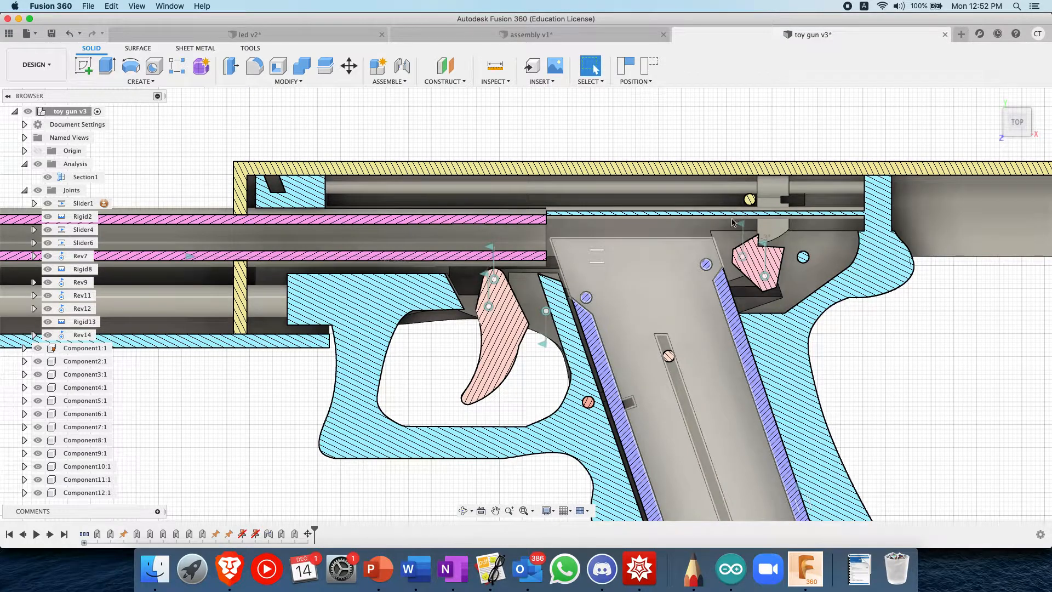
{"action": "left_click", "coordinate": [82, 203]}
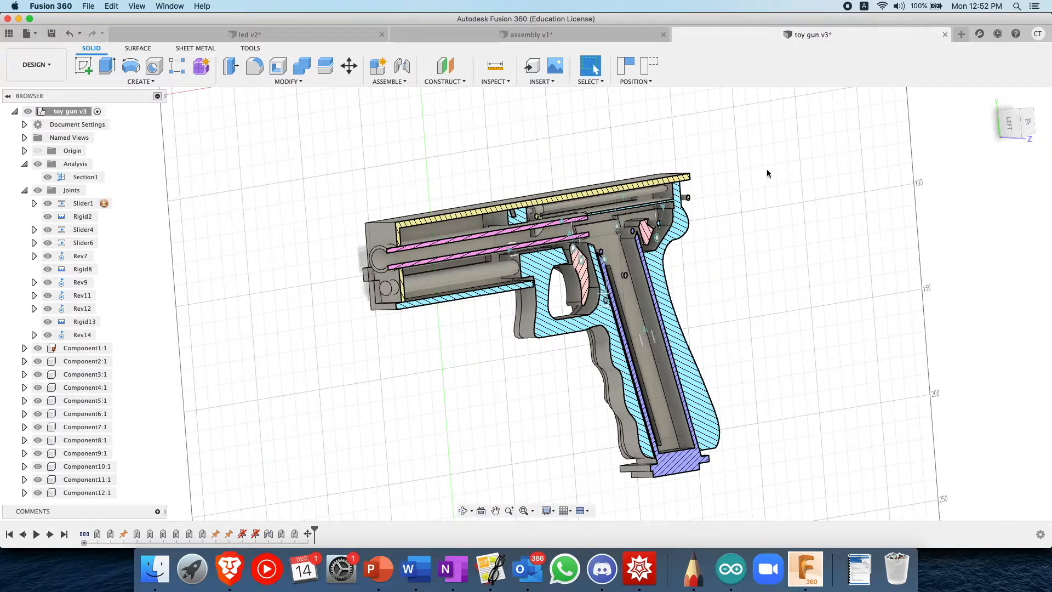
{"action": "mouse_move", "coordinate": [796, 235]}
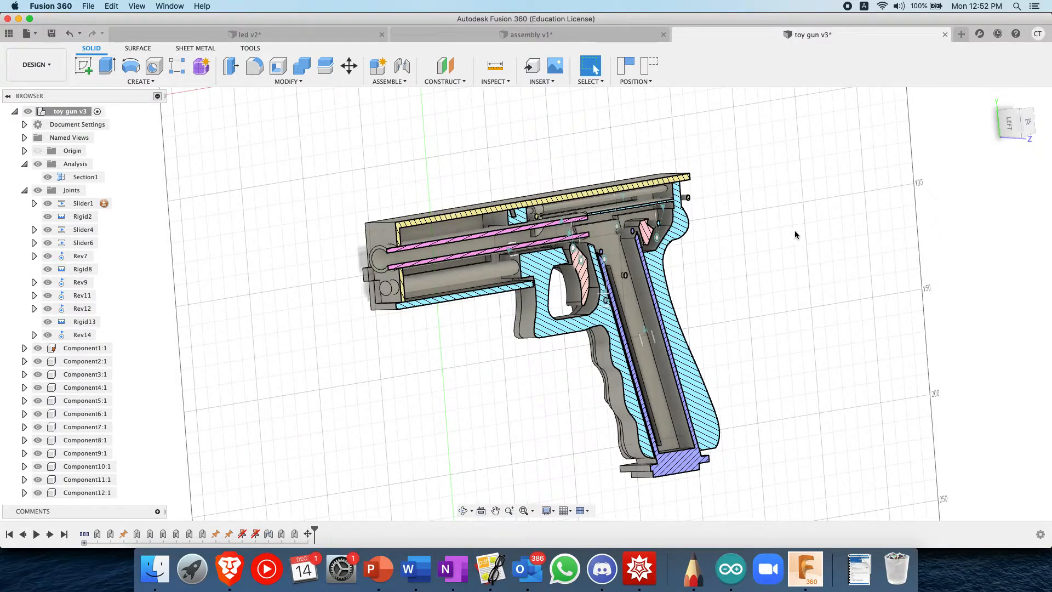